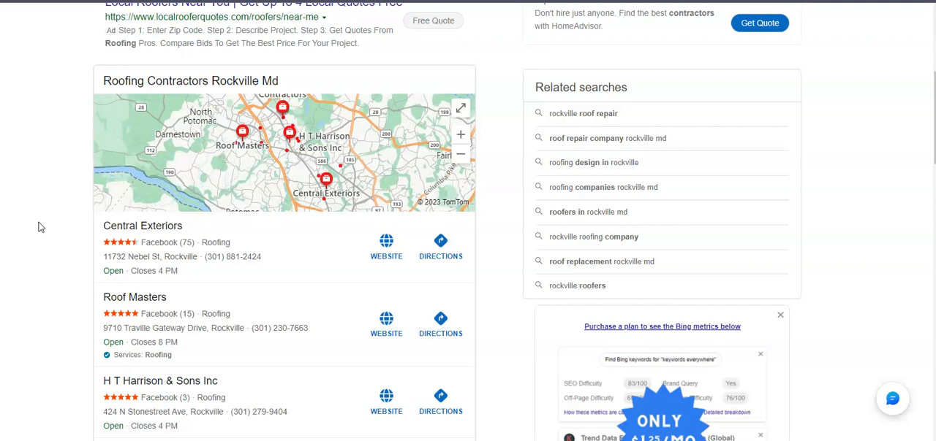
{"action": "mouse_move", "coordinate": [42, 198]}
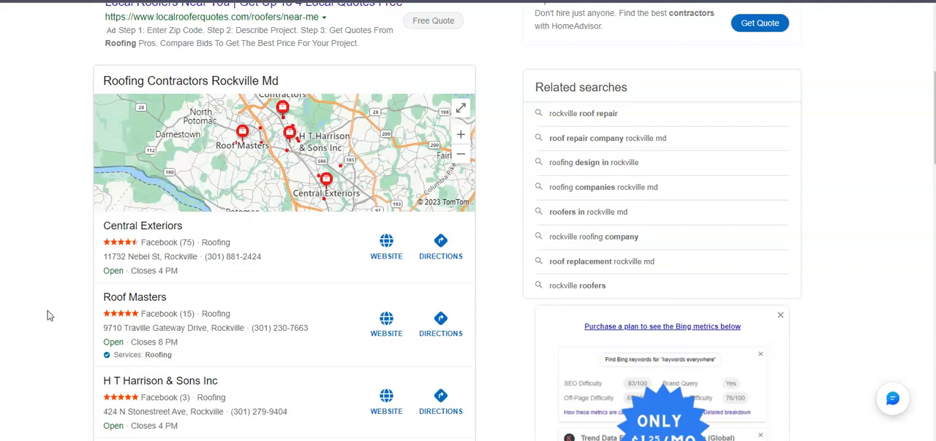
{"action": "mouse_move", "coordinate": [52, 313]}
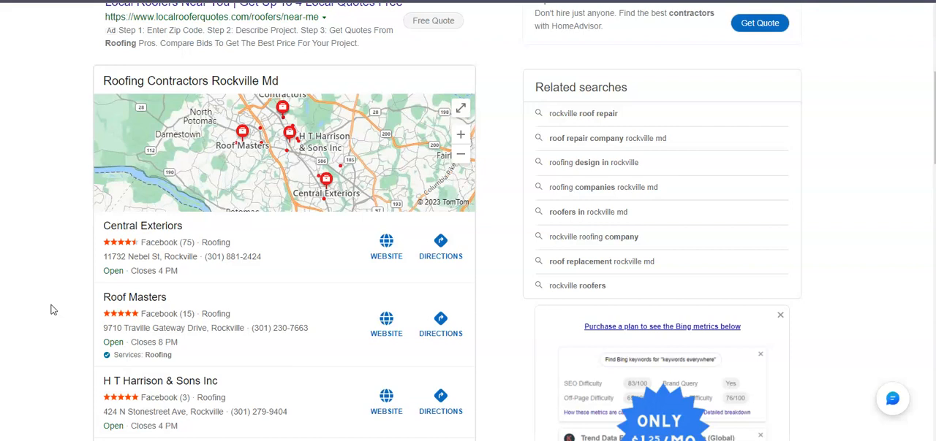
Scroll the Halo Construction homepage through roofing services, the four-step process, brands and customer reviews
{"action": "scroll", "scroll_direction": "down", "scroll_amount": 3}
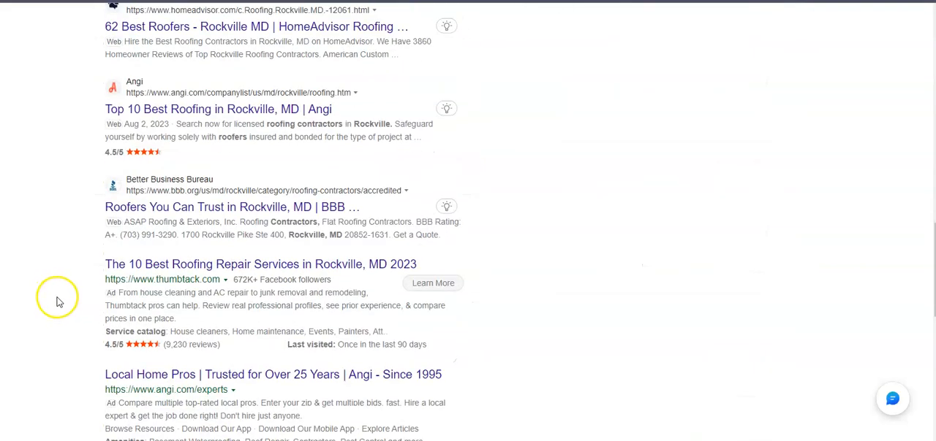
{"action": "scroll", "scroll_direction": "down", "scroll_amount": 3}
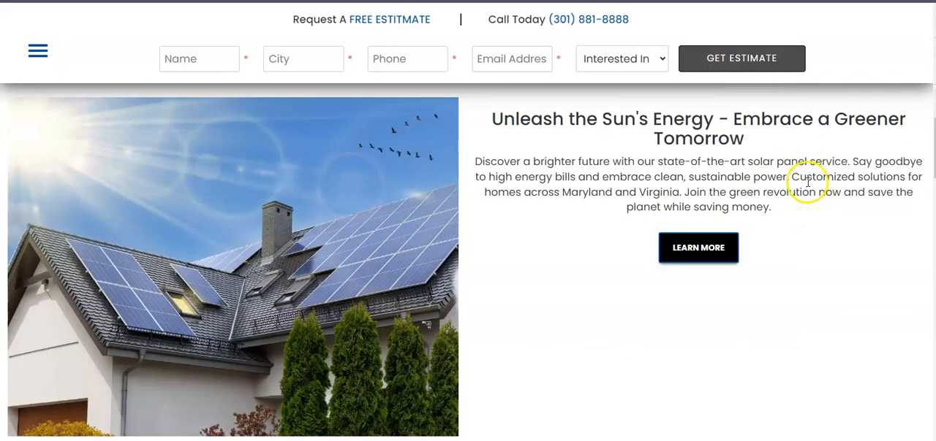
{"action": "scroll", "scroll_direction": "down", "scroll_amount": 3}
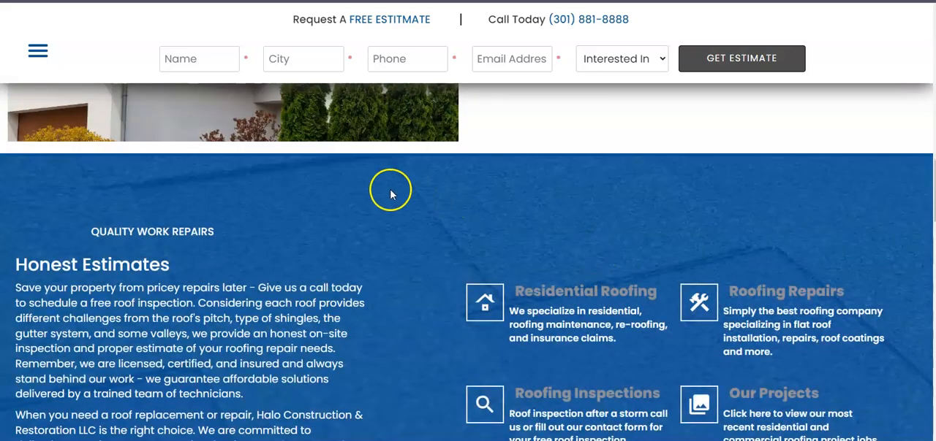
{"action": "scroll", "scroll_direction": "down", "scroll_amount": 3}
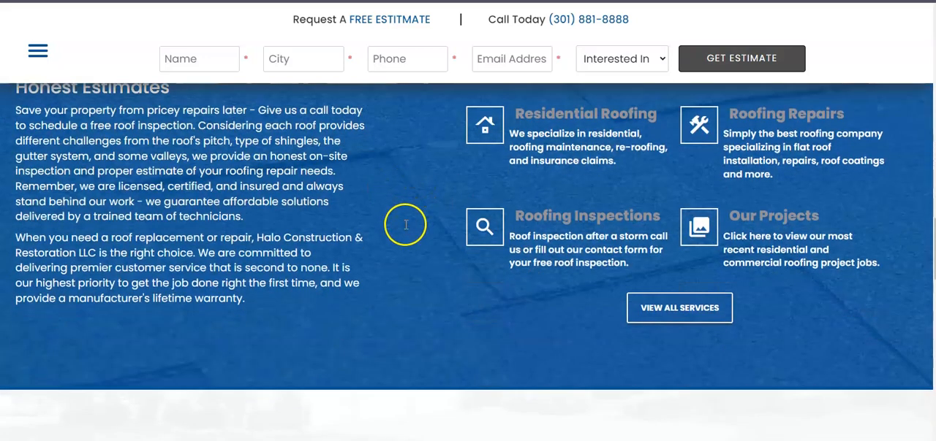
{"action": "scroll", "scroll_direction": "down", "scroll_amount": 3}
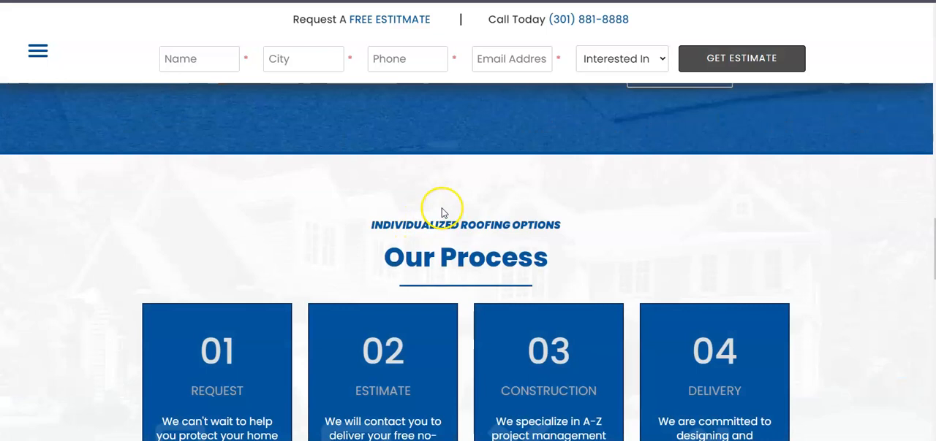
{"action": "scroll", "scroll_direction": "down", "scroll_amount": 3}
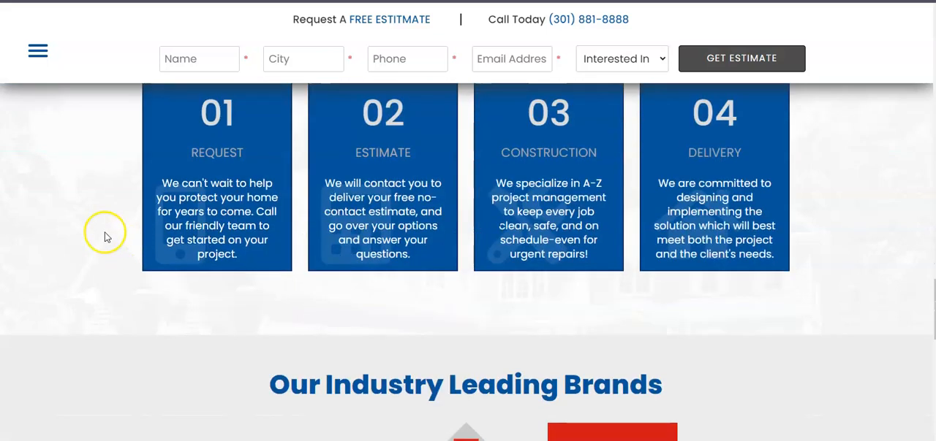
{"action": "scroll", "scroll_direction": "down", "scroll_amount": 3}
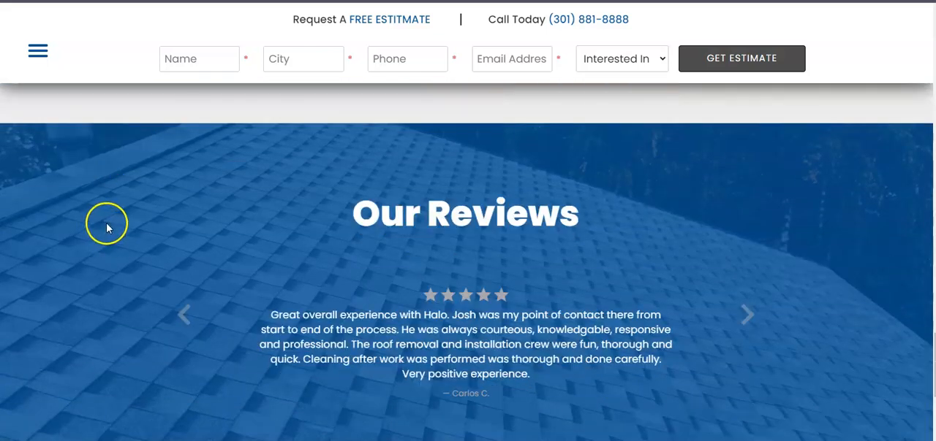
{"action": "scroll", "scroll_direction": "down", "scroll_amount": 3}
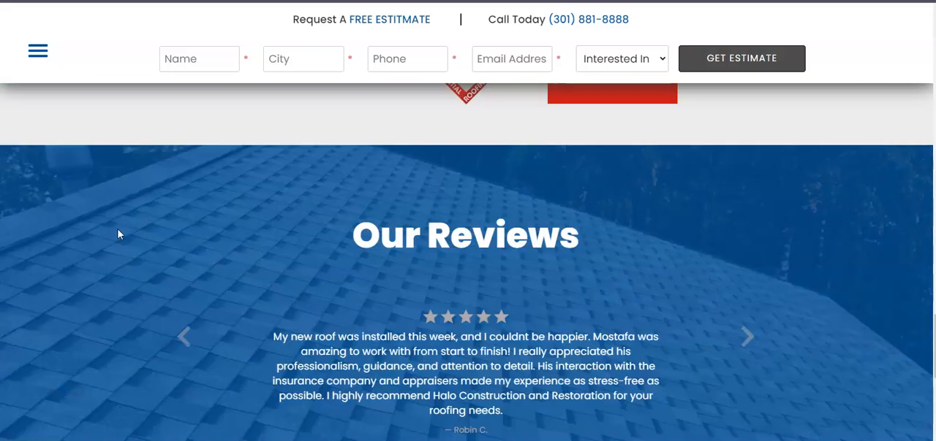
{"action": "scroll", "scroll_direction": "down", "scroll_amount": 3}
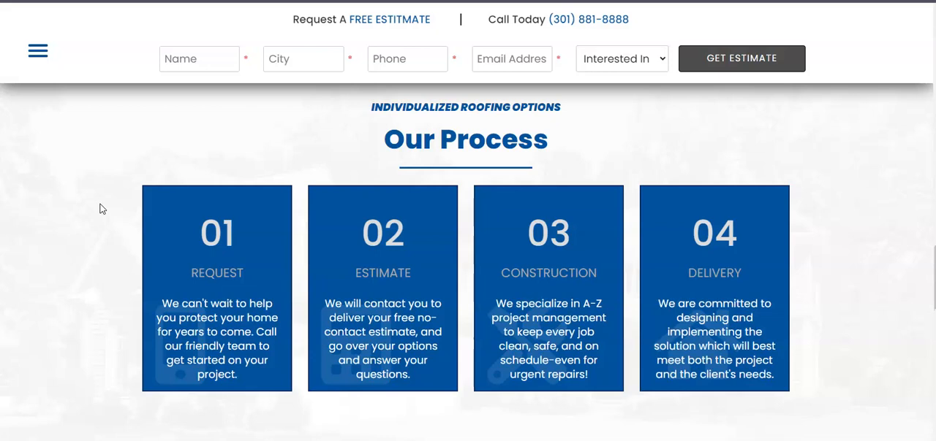
{"action": "scroll", "scroll_direction": "down", "scroll_amount": 3}
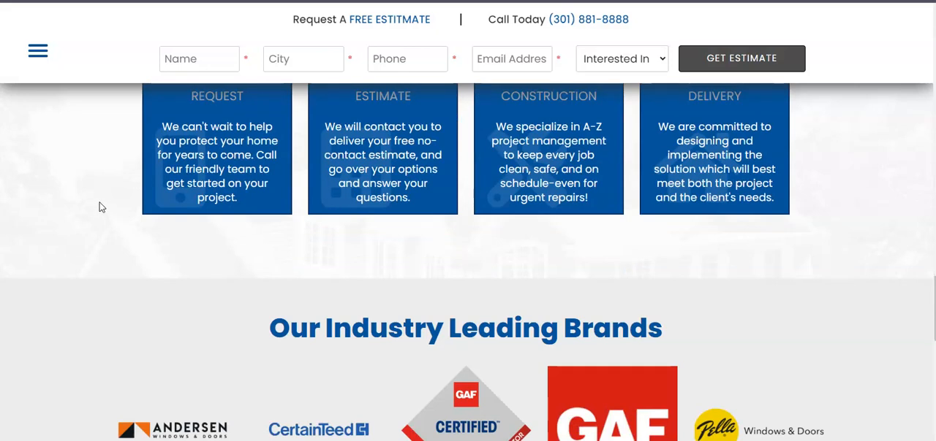
{"action": "scroll", "scroll_direction": "down", "scroll_amount": 3}
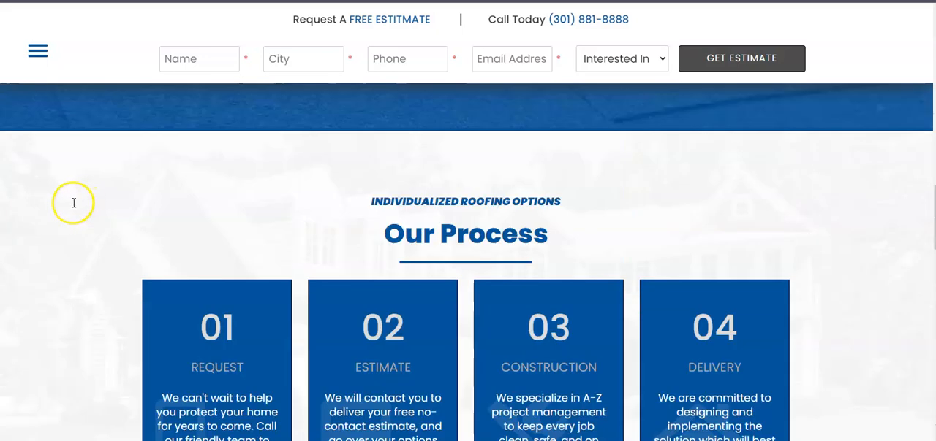
{"action": "scroll", "scroll_direction": "up", "scroll_amount": 3}
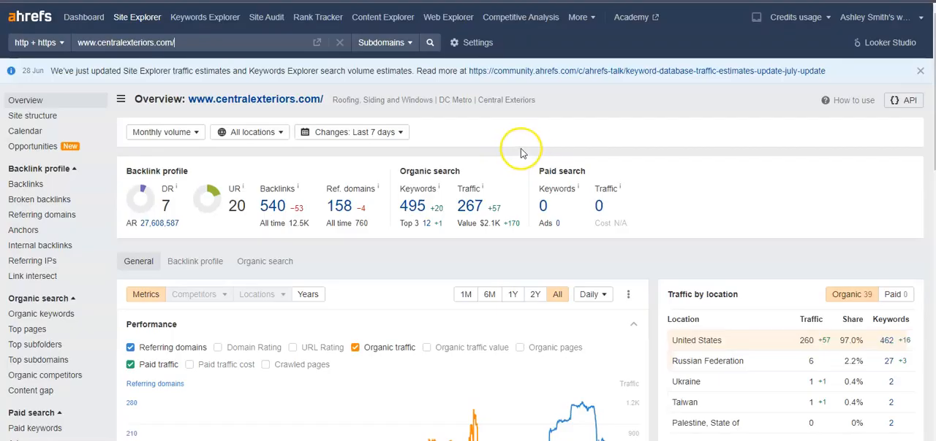
{"action": "mouse_move", "coordinate": [654, 108]}
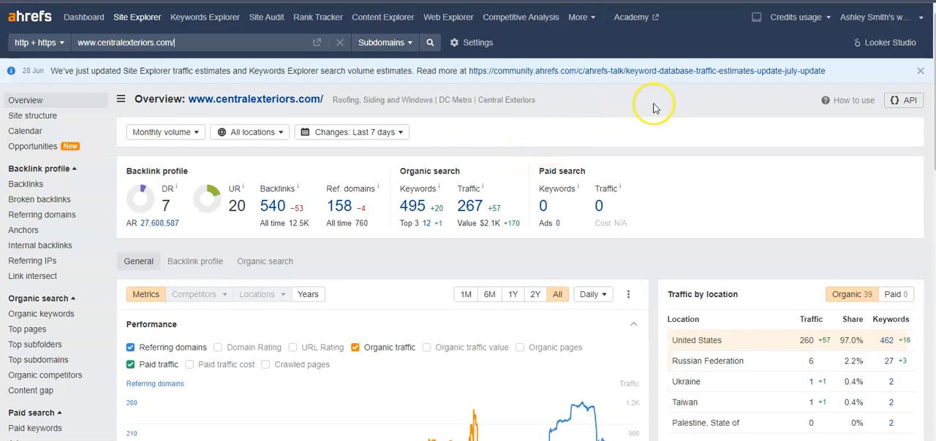
{"action": "mouse_move", "coordinate": [654, 98]}
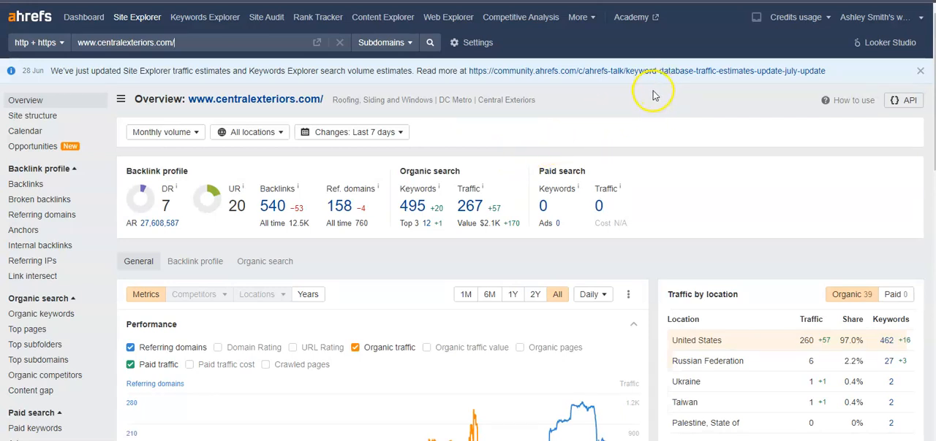
{"action": "mouse_move", "coordinate": [210, 205]}
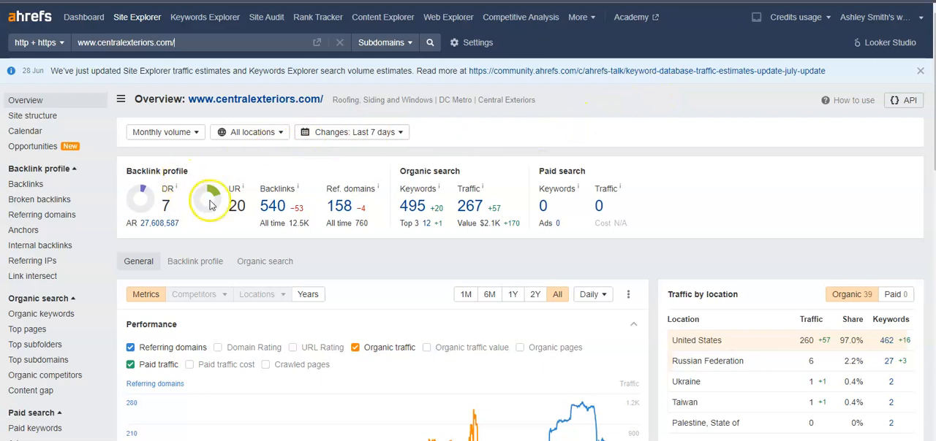
{"action": "mouse_move", "coordinate": [214, 203]}
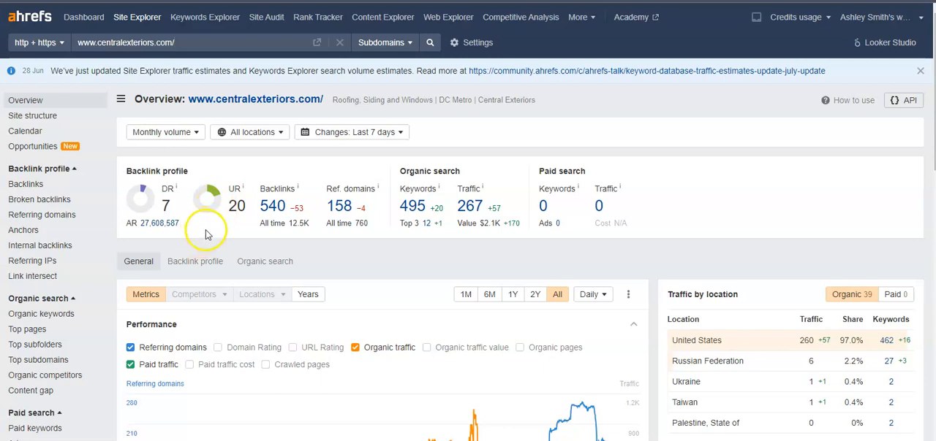
{"action": "mouse_move", "coordinate": [214, 235]}
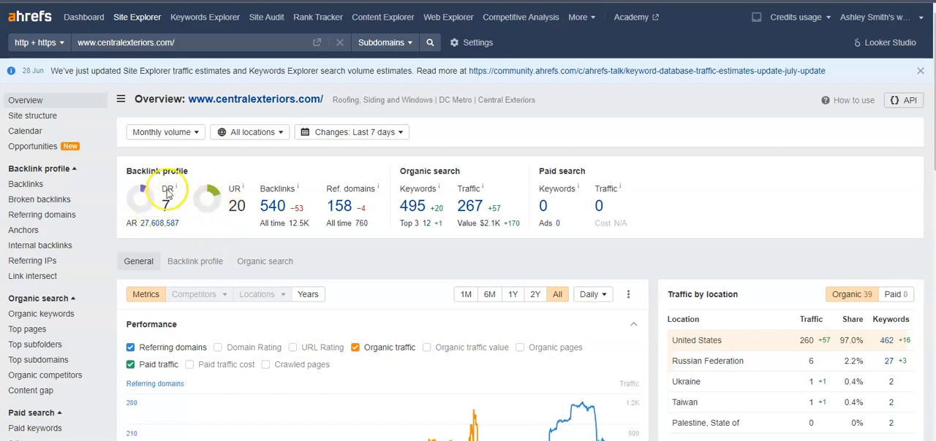
{"action": "mouse_move", "coordinate": [205, 232]}
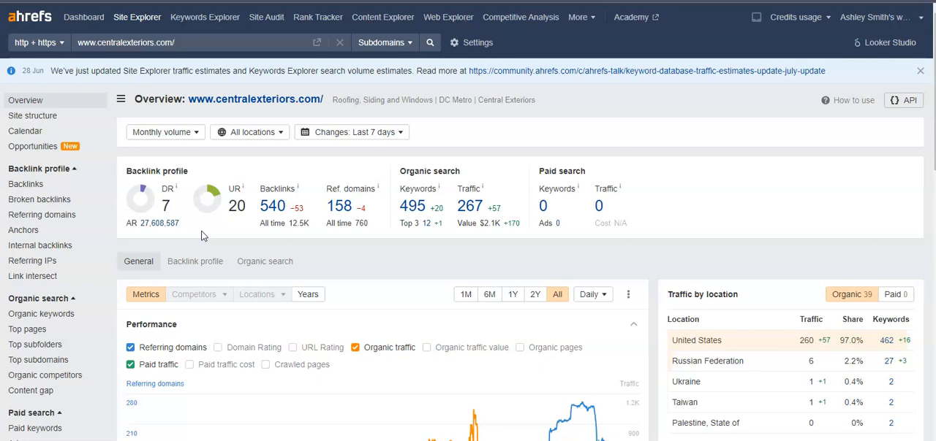
Click near the top of the centralexteriors.com Site Explorer overview, leaving DR 7 and 495 keywords shown
{"action": "left_click", "coordinate": [173, 42]}
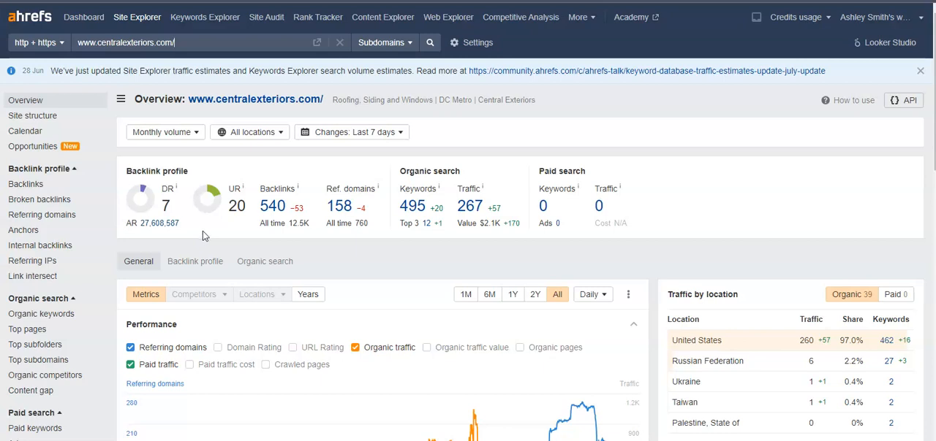
{"action": "mouse_move", "coordinate": [307, 182]}
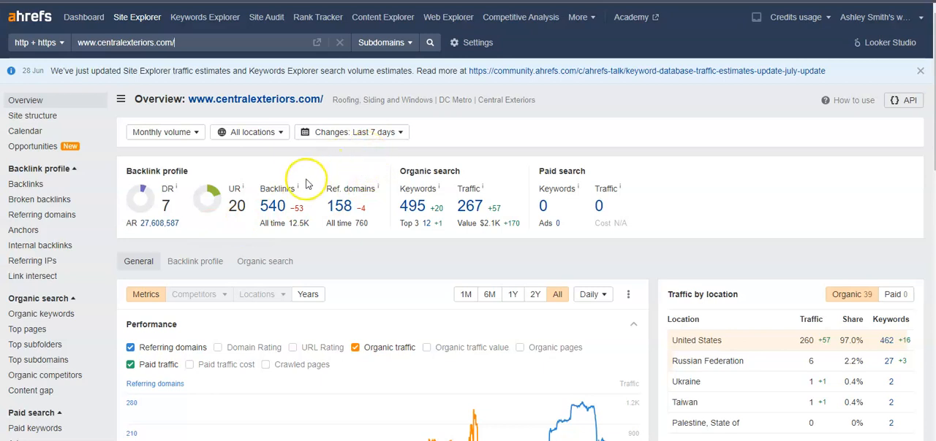
{"action": "mouse_move", "coordinate": [257, 217]}
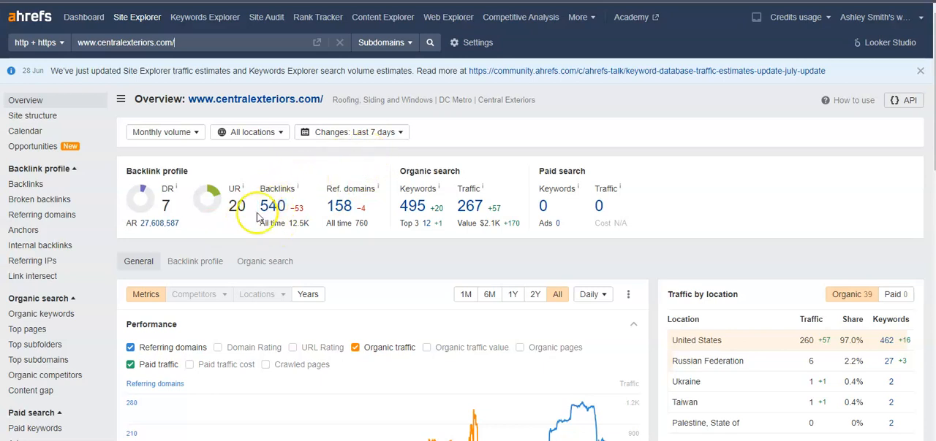
{"action": "mouse_move", "coordinate": [335, 250]}
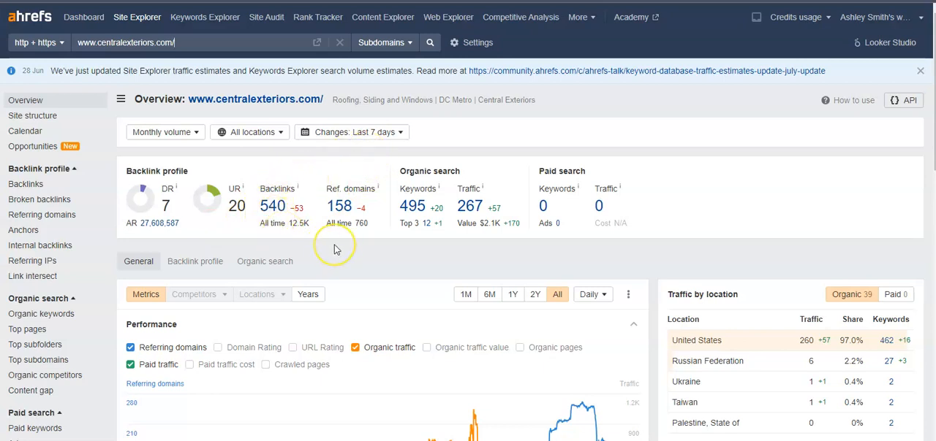
{"action": "mouse_move", "coordinate": [336, 248]}
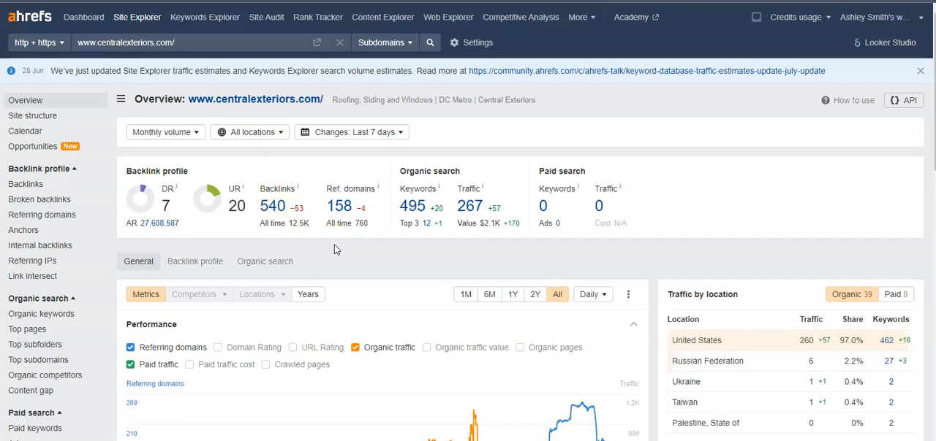
{"action": "mouse_move", "coordinate": [329, 251]}
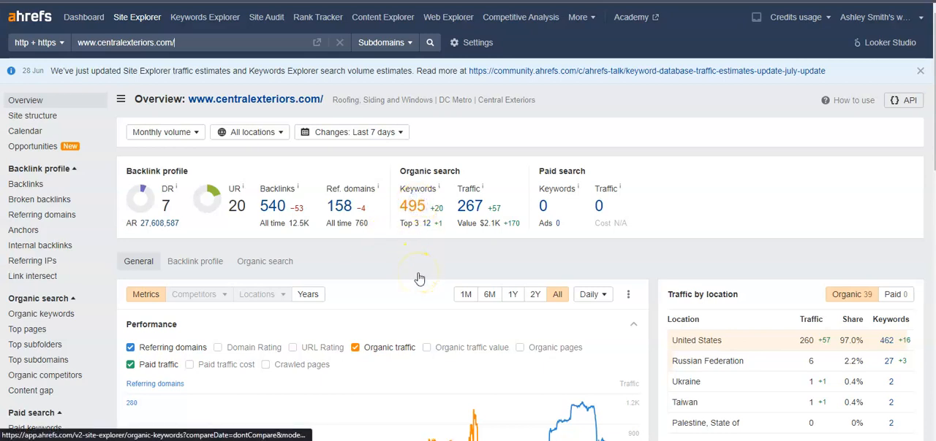
{"action": "mouse_move", "coordinate": [427, 257]}
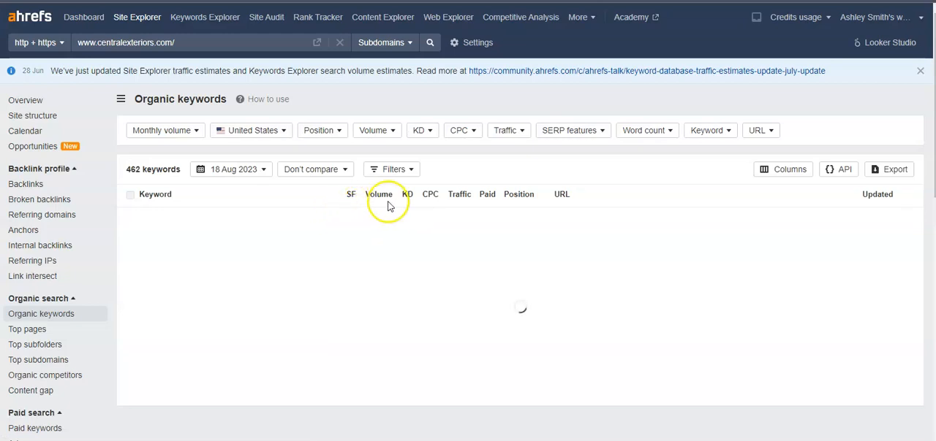
{"action": "mouse_move", "coordinate": [385, 233]}
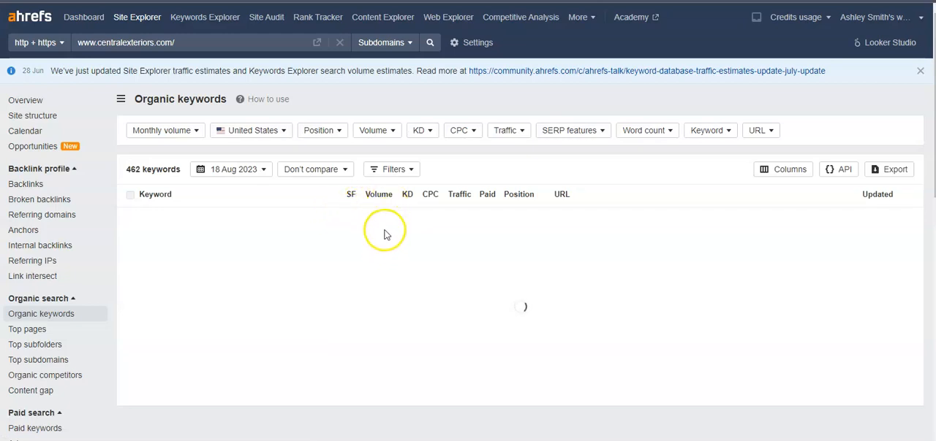
{"action": "mouse_move", "coordinate": [386, 211]}
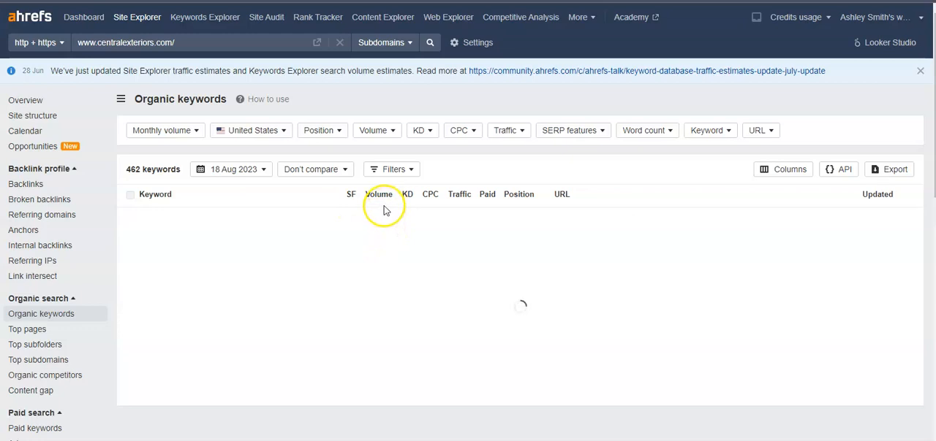
{"action": "mouse_move", "coordinate": [381, 238]}
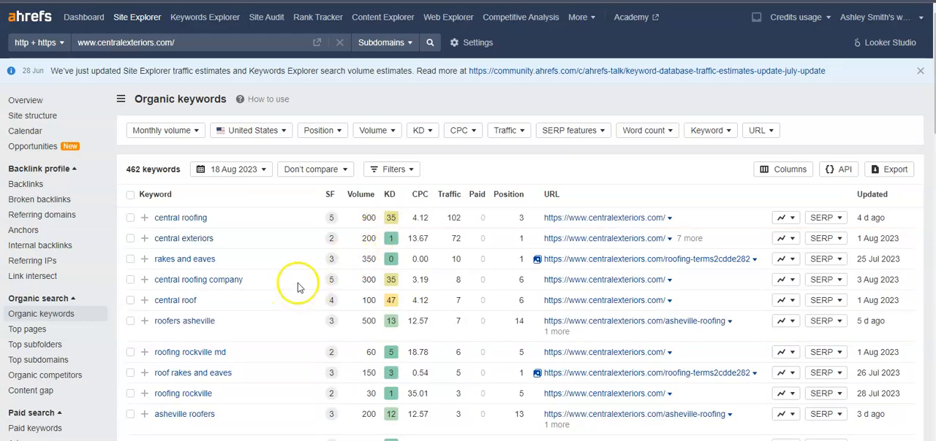
{"action": "mouse_move", "coordinate": [297, 280]}
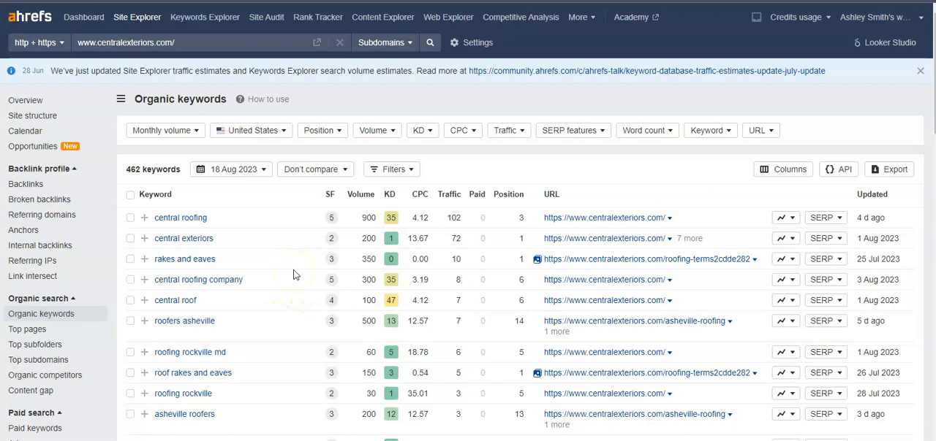
{"action": "scroll", "scroll_direction": "down", "scroll_amount": 3}
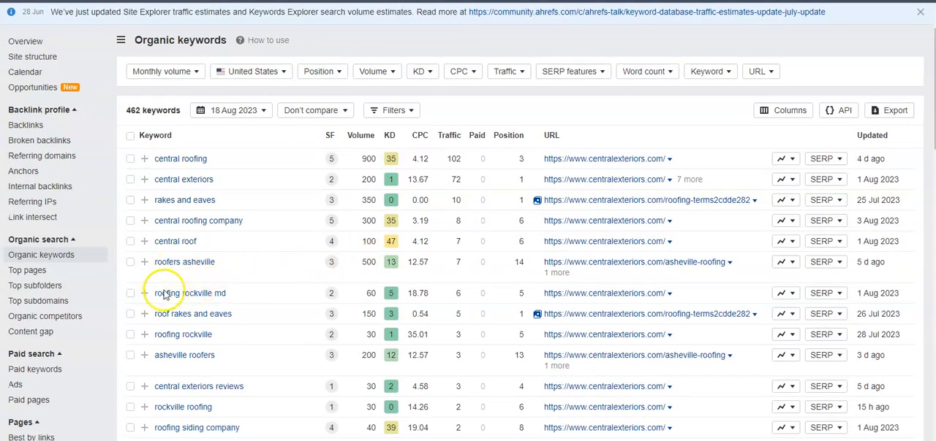
{"action": "mouse_move", "coordinate": [371, 299]}
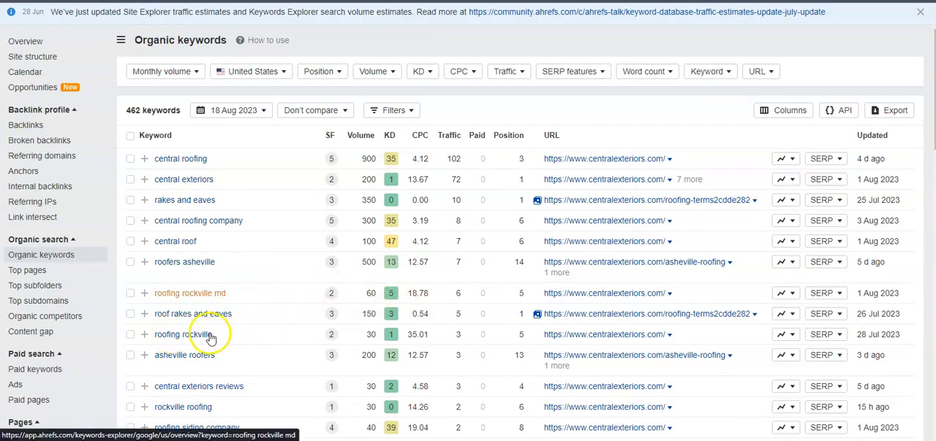
{"action": "scroll", "scroll_direction": "down", "scroll_amount": 3}
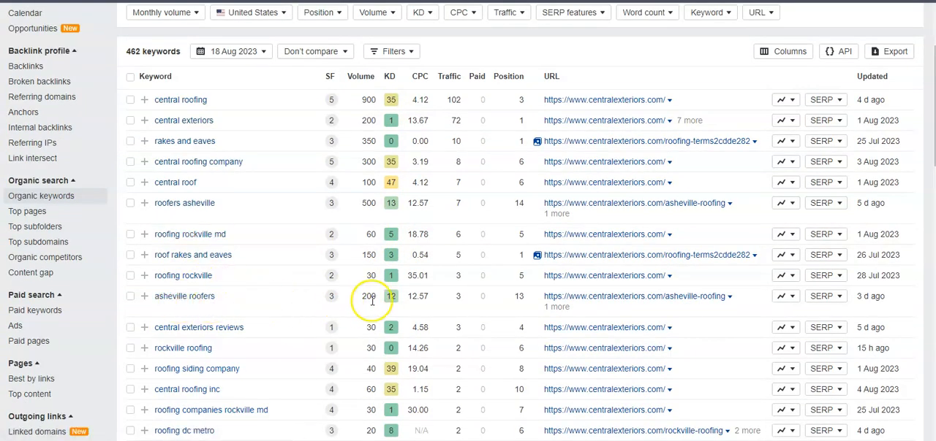
{"action": "scroll", "scroll_direction": "down", "scroll_amount": 3}
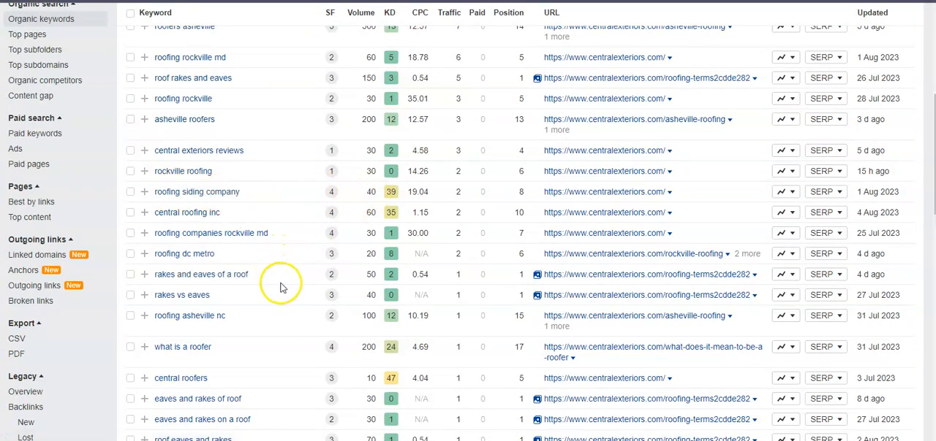
{"action": "scroll", "scroll_direction": "down", "scroll_amount": 3}
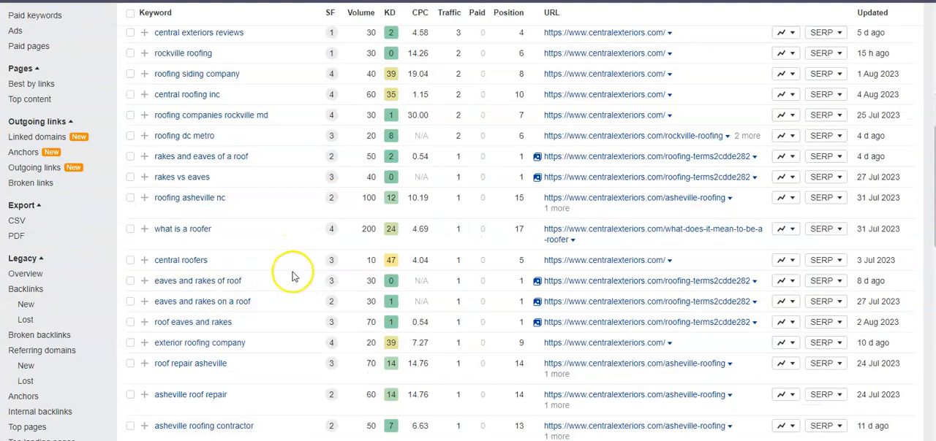
{"action": "scroll", "scroll_direction": "down", "scroll_amount": 3}
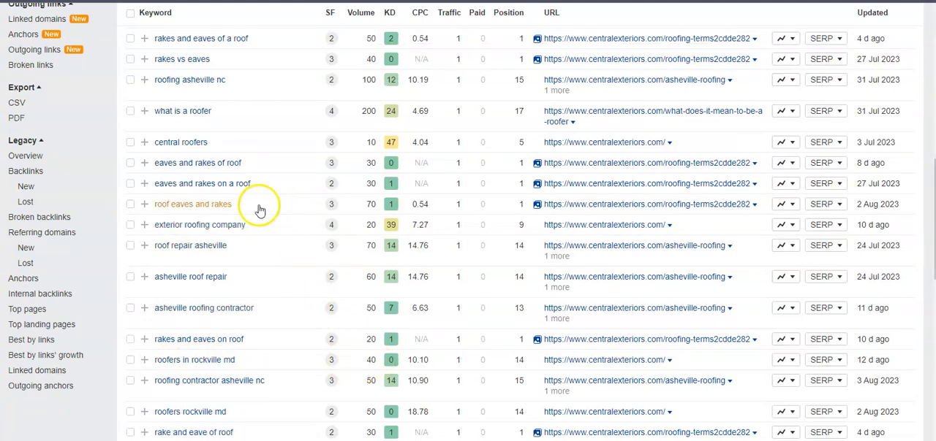
{"action": "scroll", "scroll_direction": "down", "scroll_amount": 3}
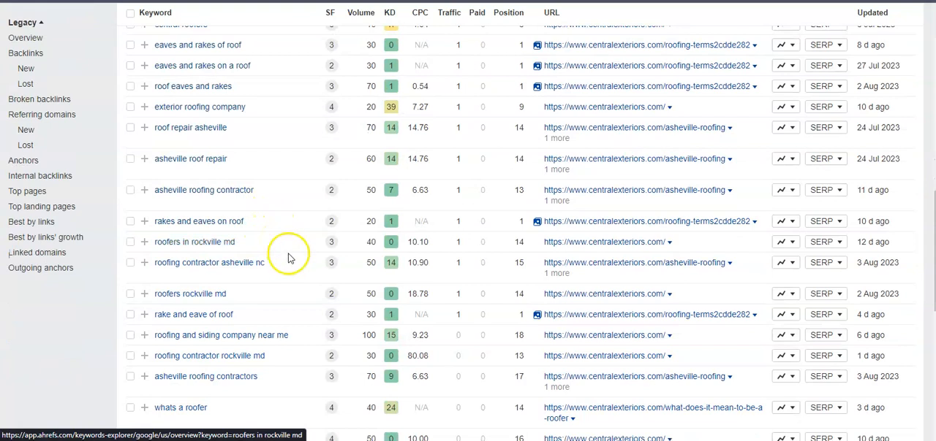
{"action": "mouse_move", "coordinate": [291, 340]}
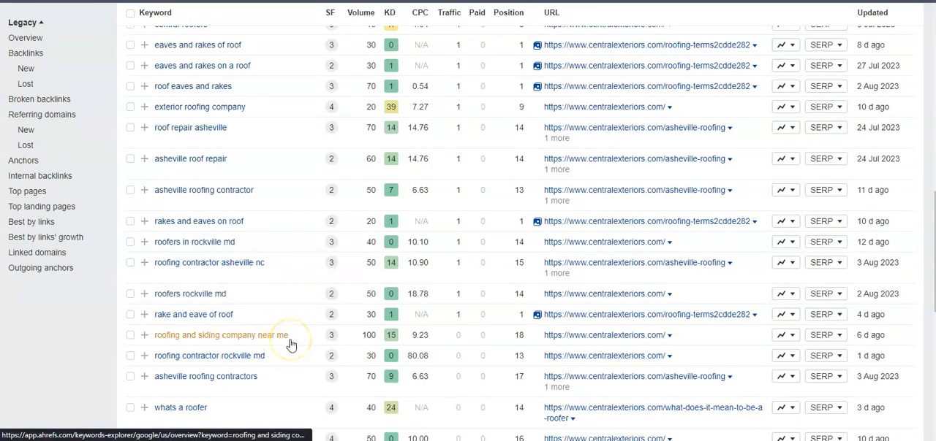